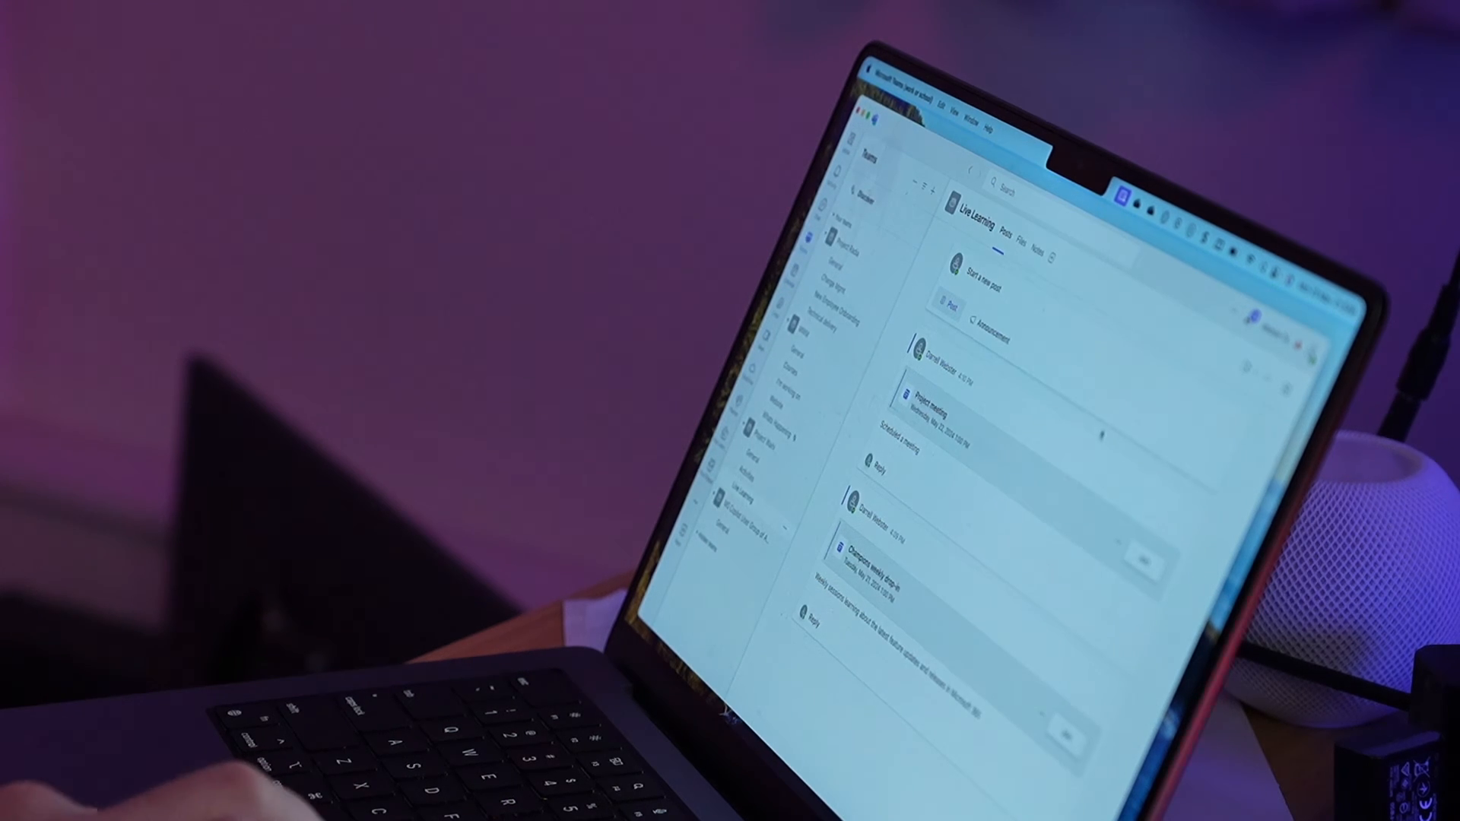
- Open the 'Project meeting' post in Live Learning to show its 5/22/2024 1:00-1:30 PM details
{"action": "left_click", "coordinate": [941, 402]}
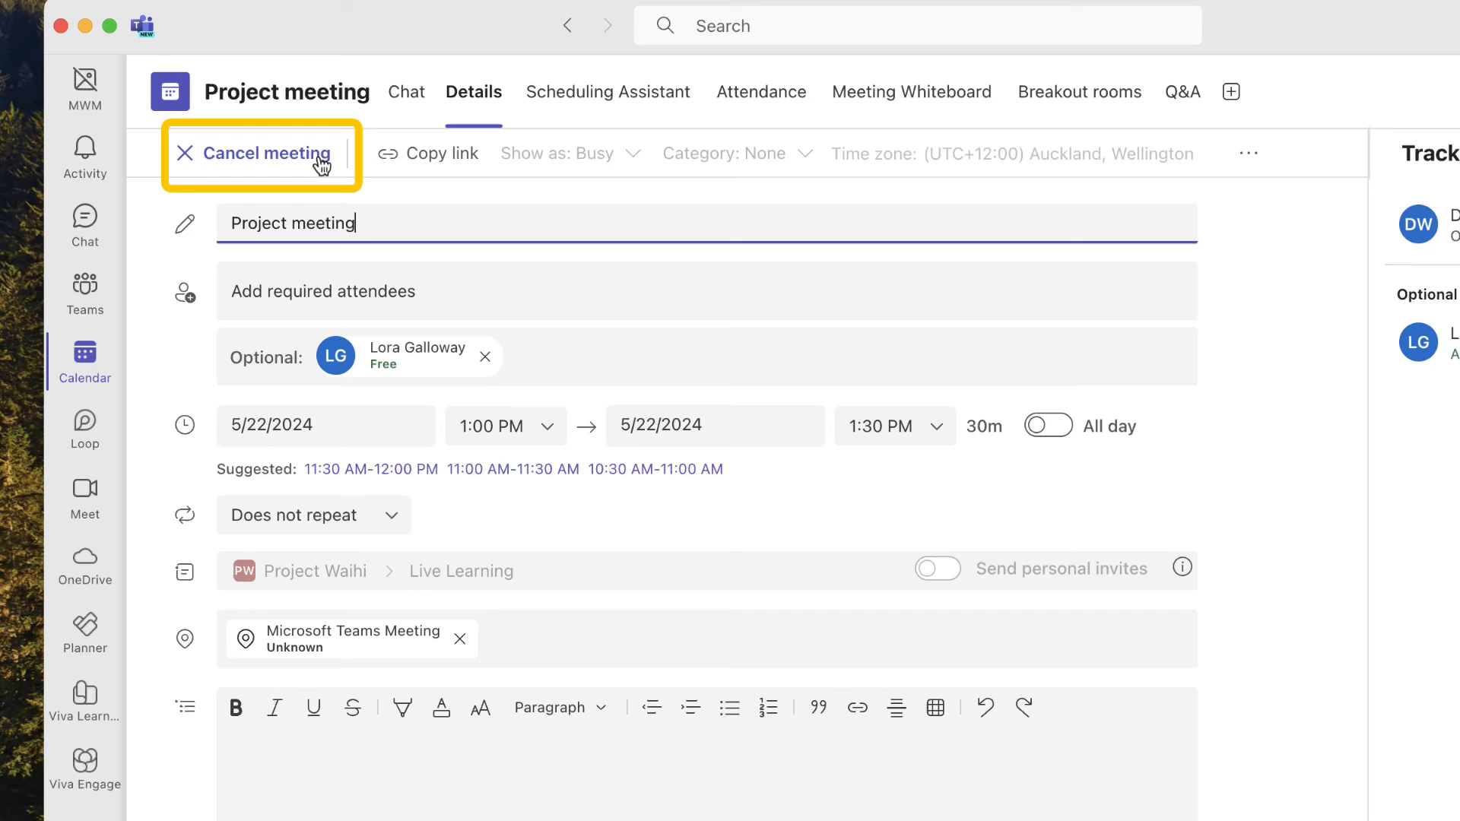
{"action": "mouse_move", "coordinate": [263, 152]}
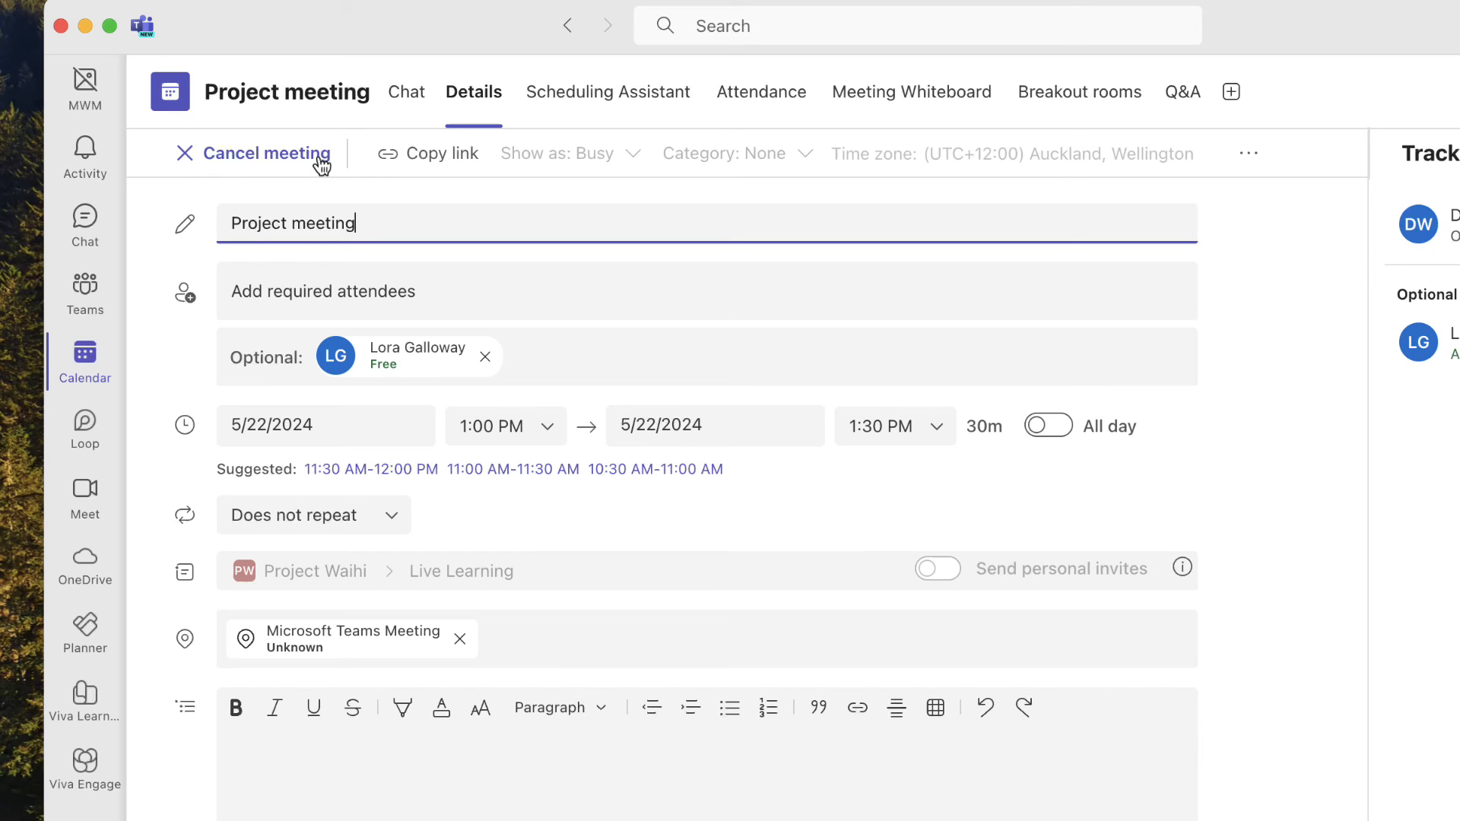